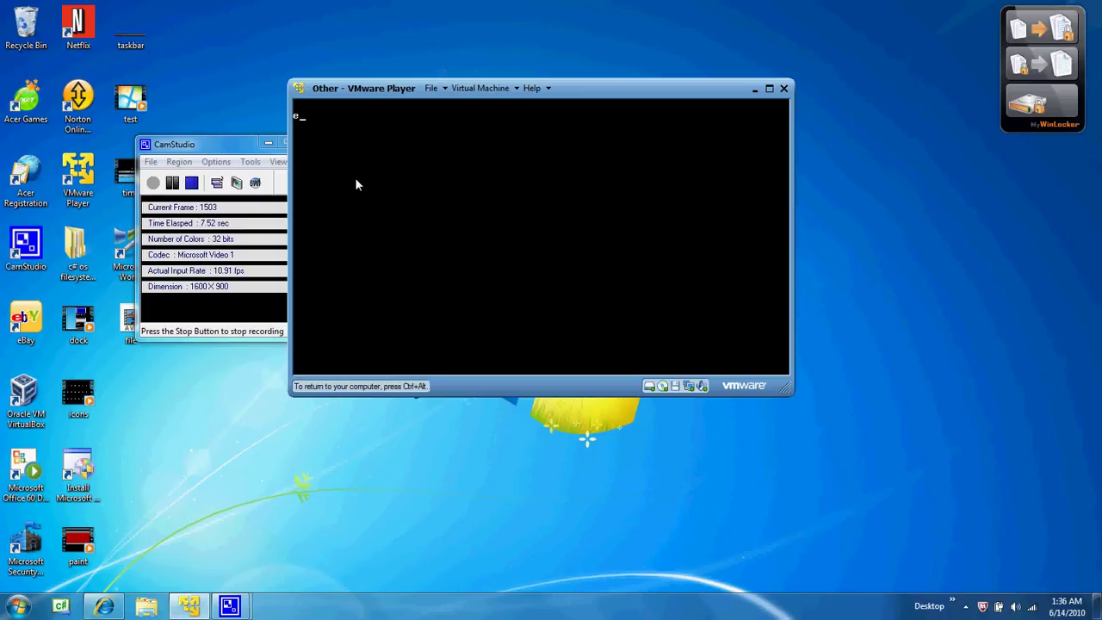
# Save file1.txt into the folder named folder from the guest console.
pyautogui.write('new')
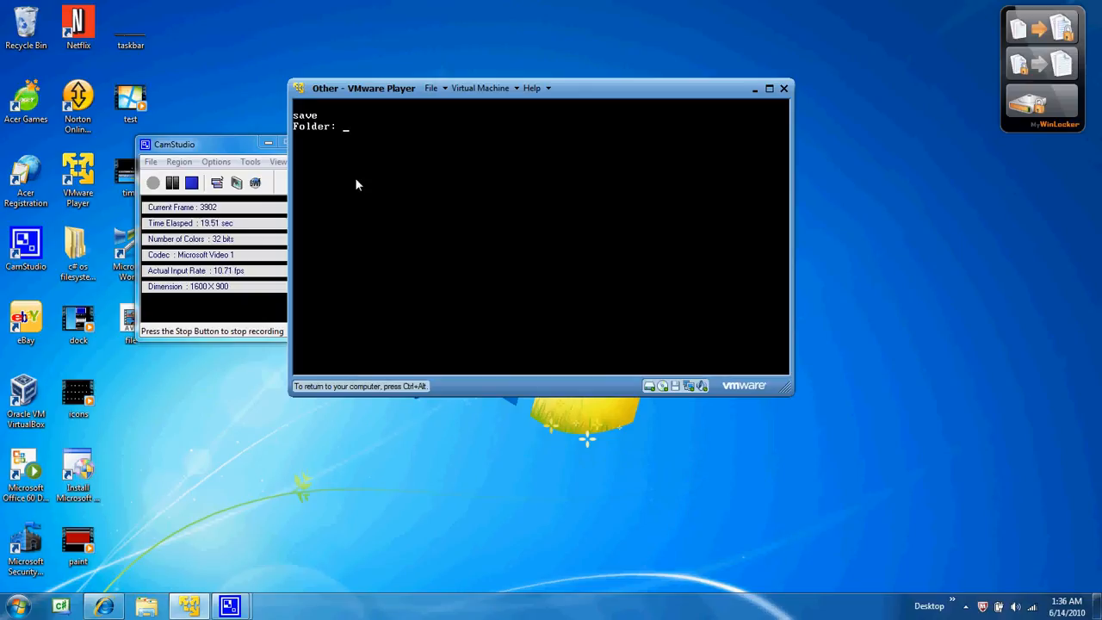
pyautogui.write('folder')
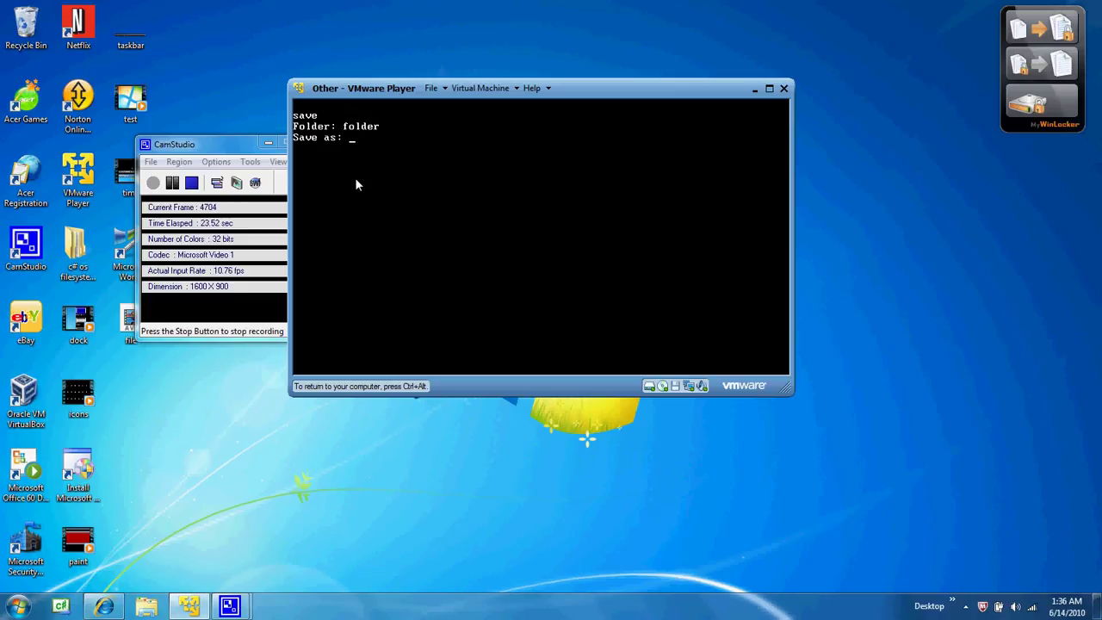
pyautogui.write('file1.')
pyautogui.write('view')
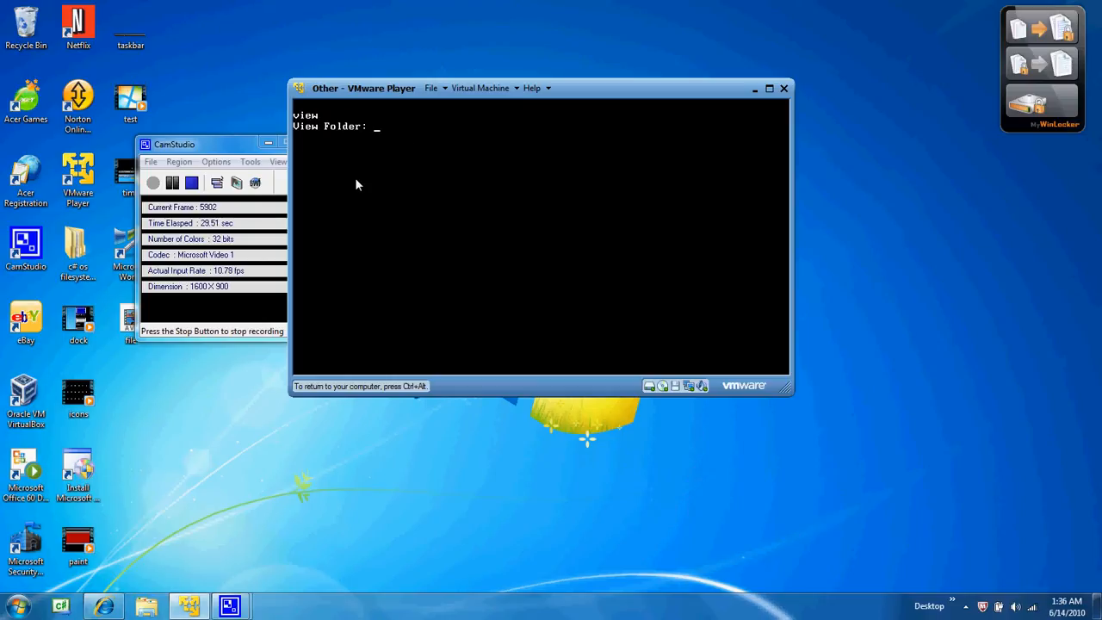
# List folder so the file1.txt icon appears, then enter file1.txt and return to a blank console.
pyautogui.write('folder')
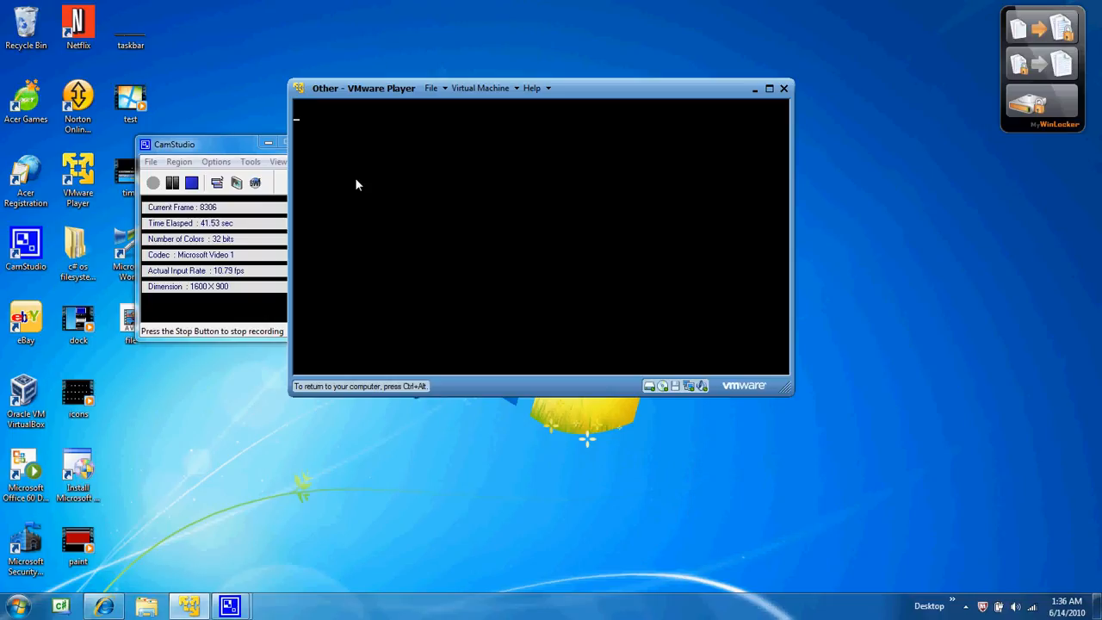
pyautogui.write('vi')
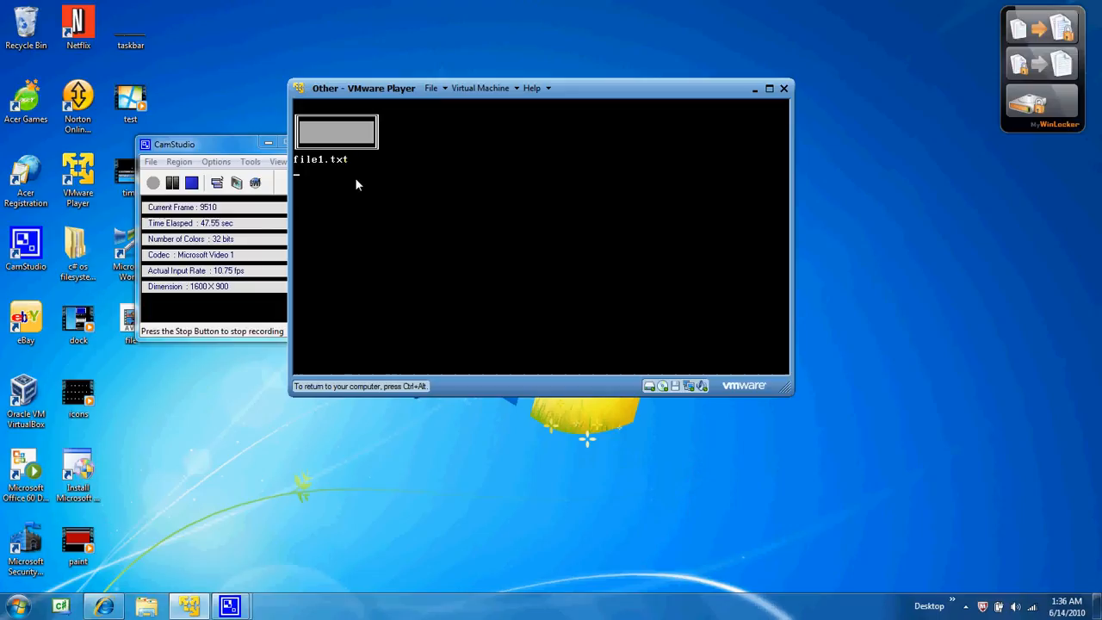
pyautogui.write('file')
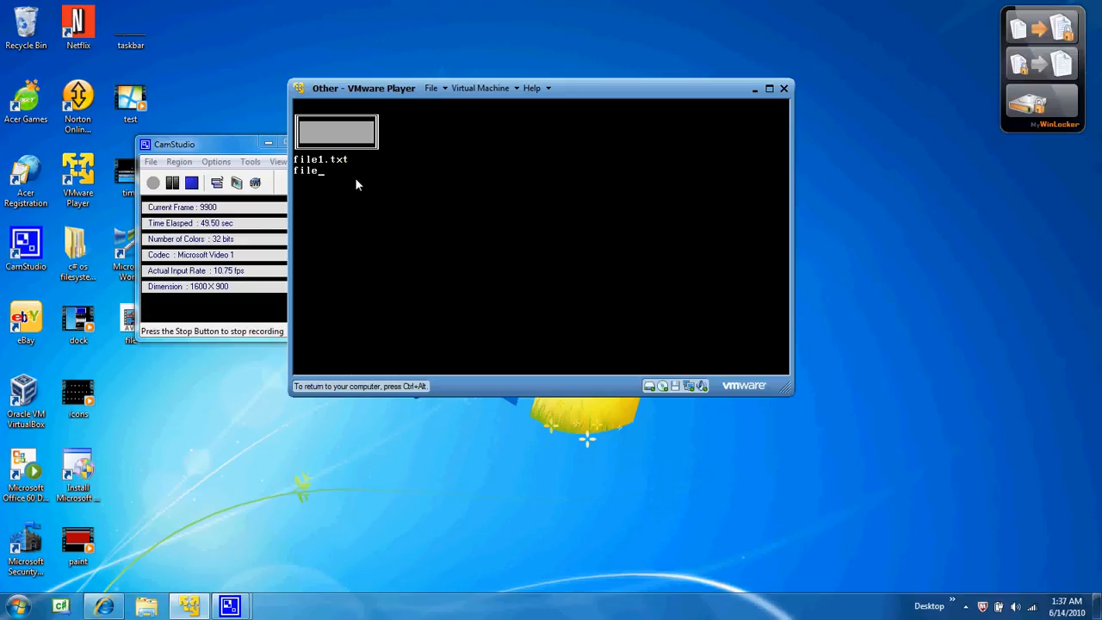
pyautogui.write('1.')
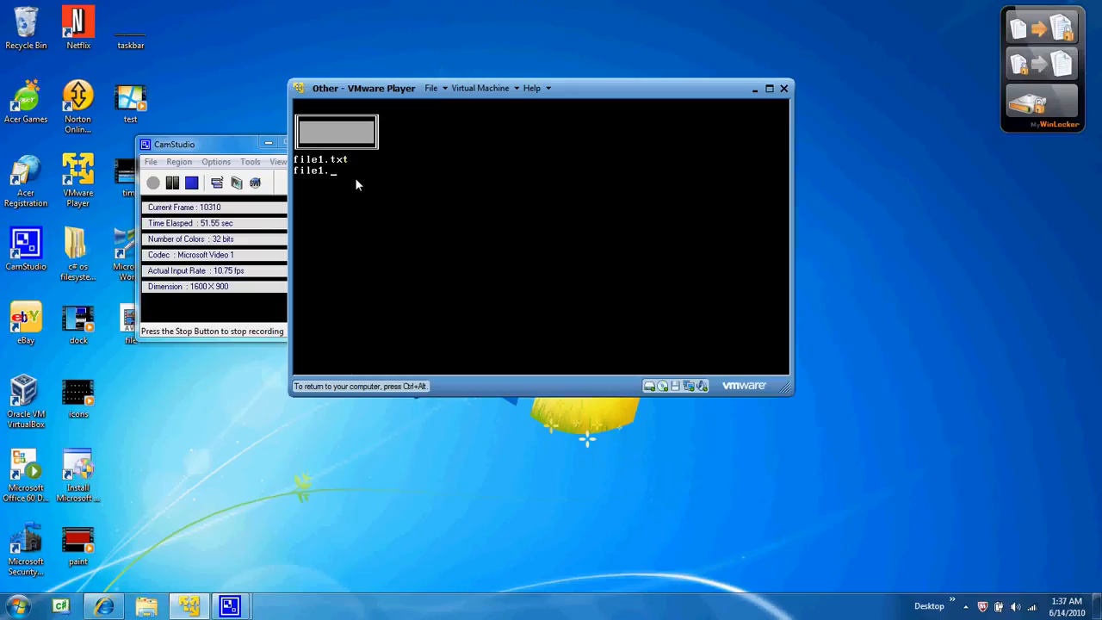
pyautogui.write('txt')
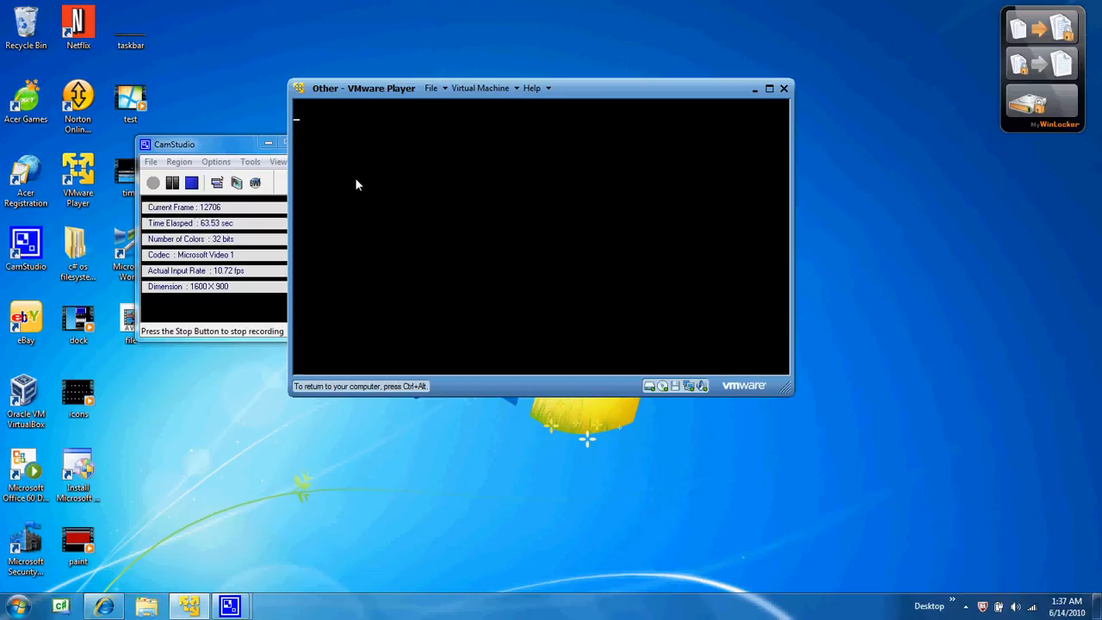
# Start a save and correct the mistaken file2.txt entry at the Folder prompt.
pyautogui.write('new')
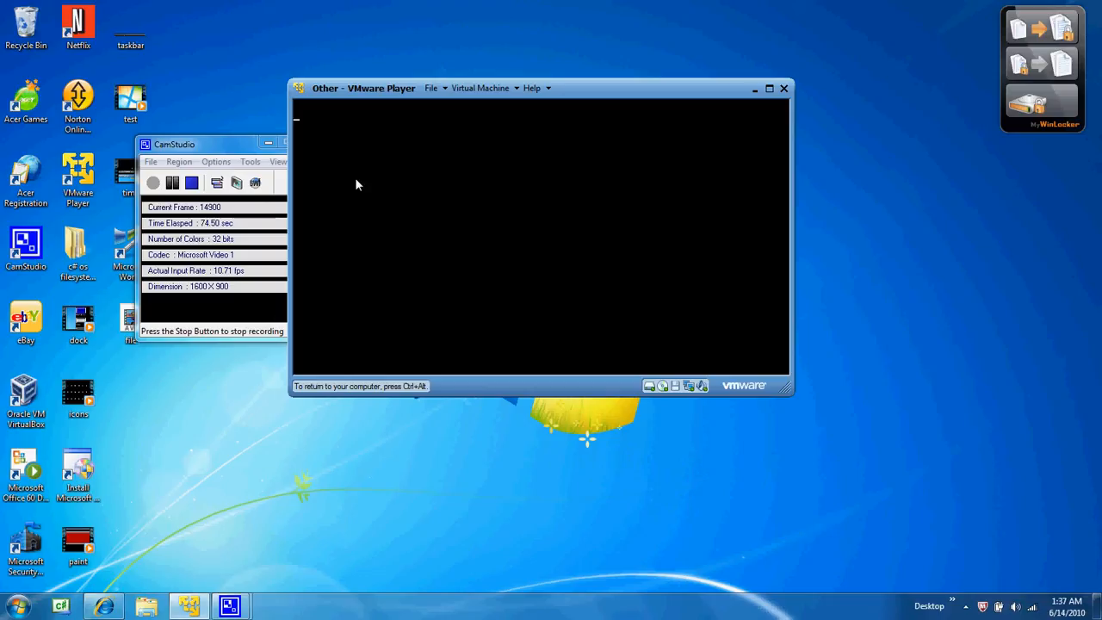
pyautogui.write('s')
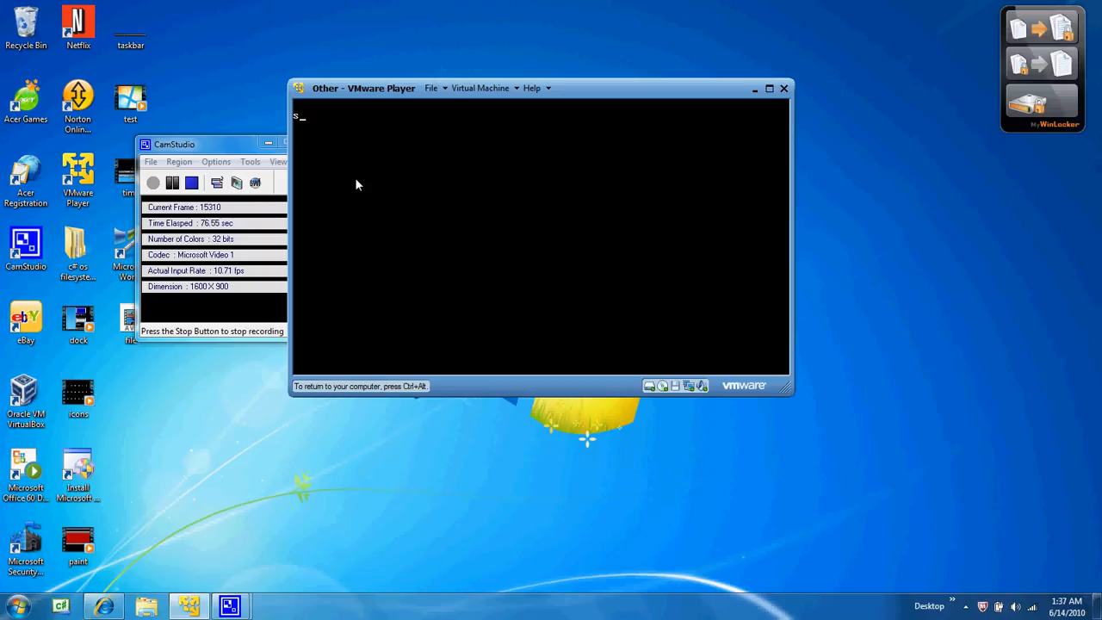
pyautogui.write('ave')
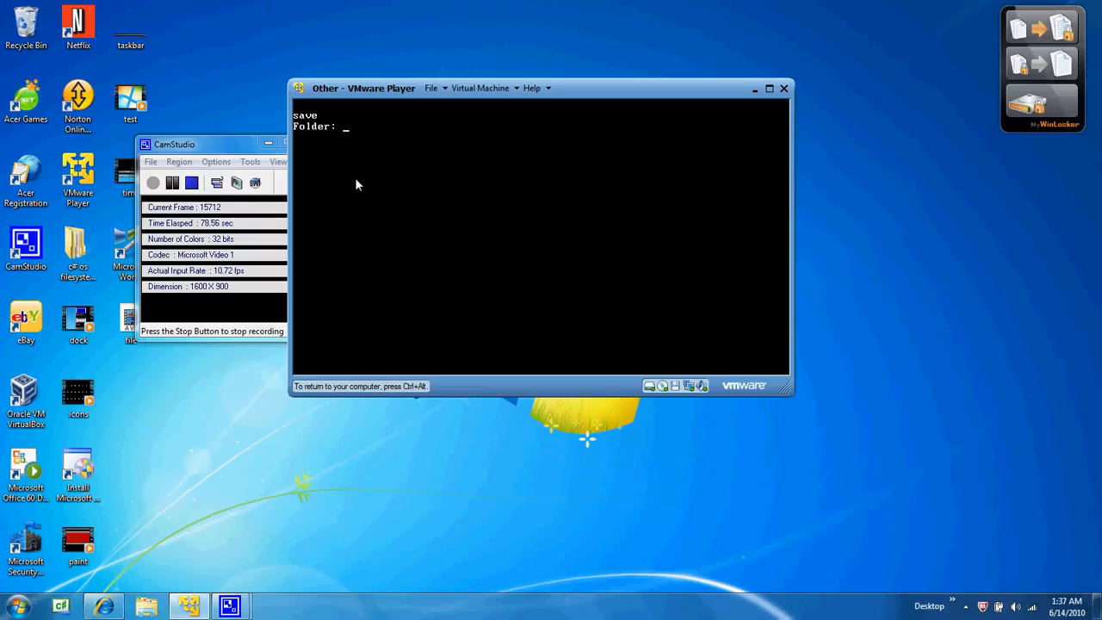
pyautogui.write('file2.')
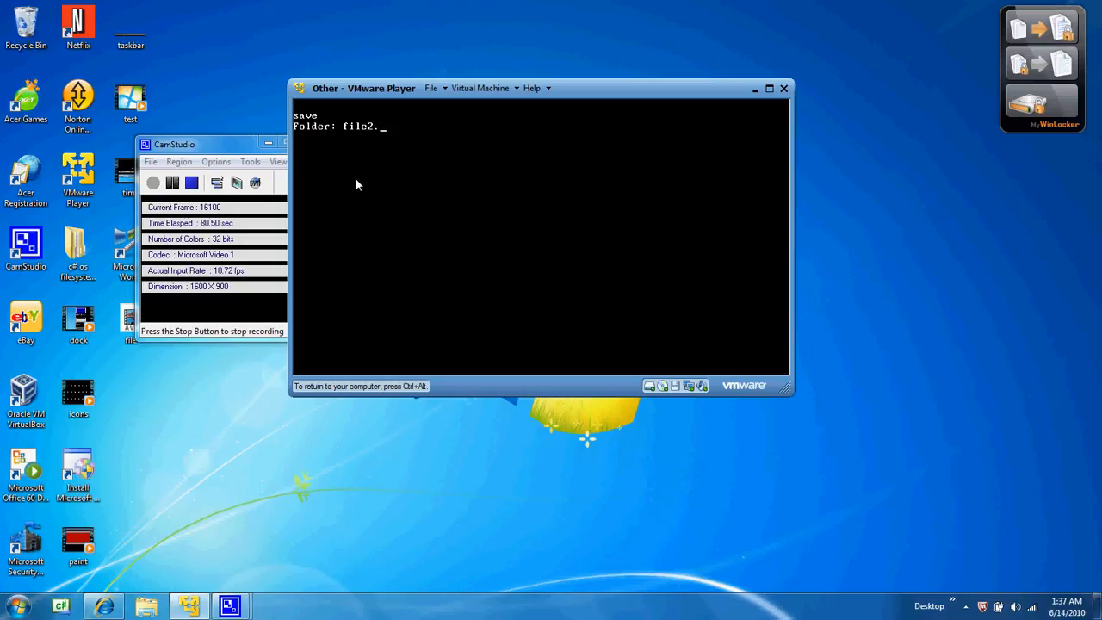
pyautogui.write('txt')
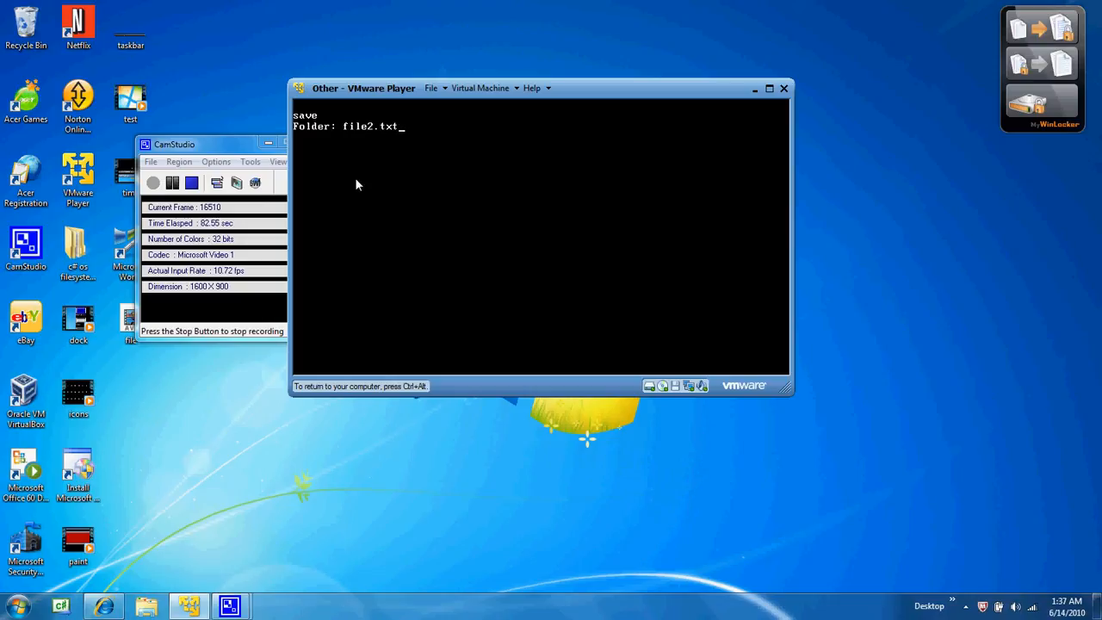
pyautogui.press('Backspace')
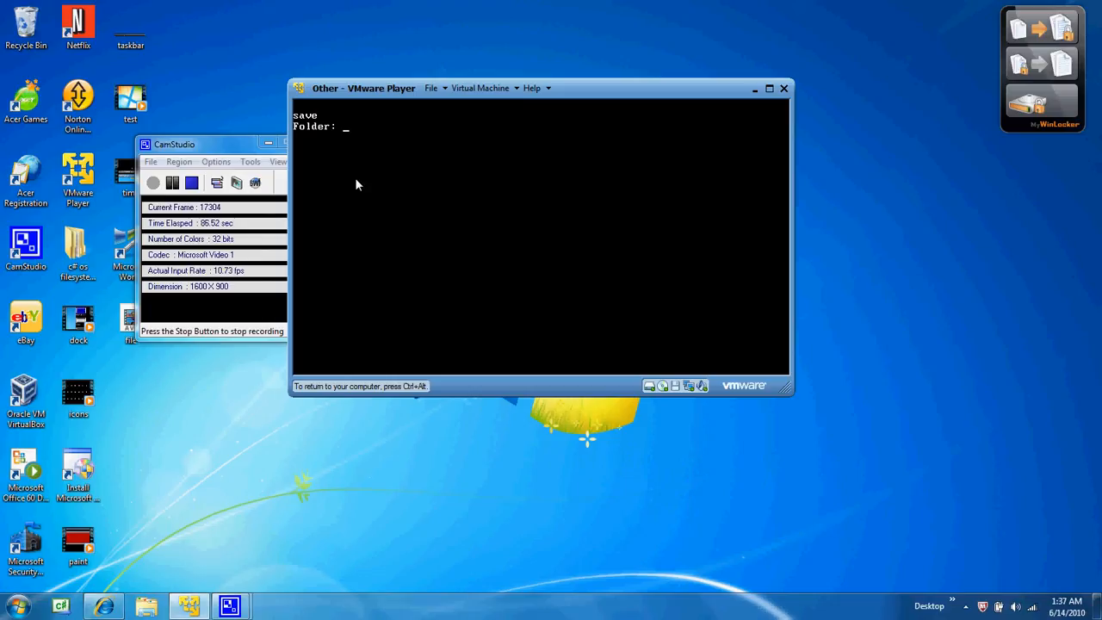
# Enter folder as the destination and save the file as file2.txt.
pyautogui.write('fold3')
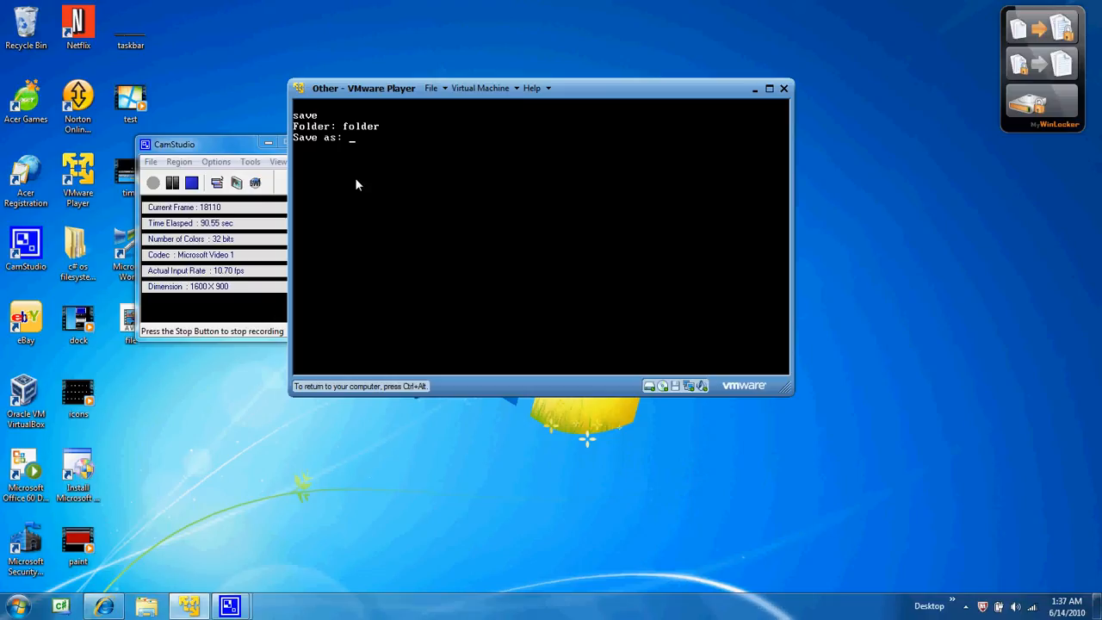
pyautogui.write('file2.')
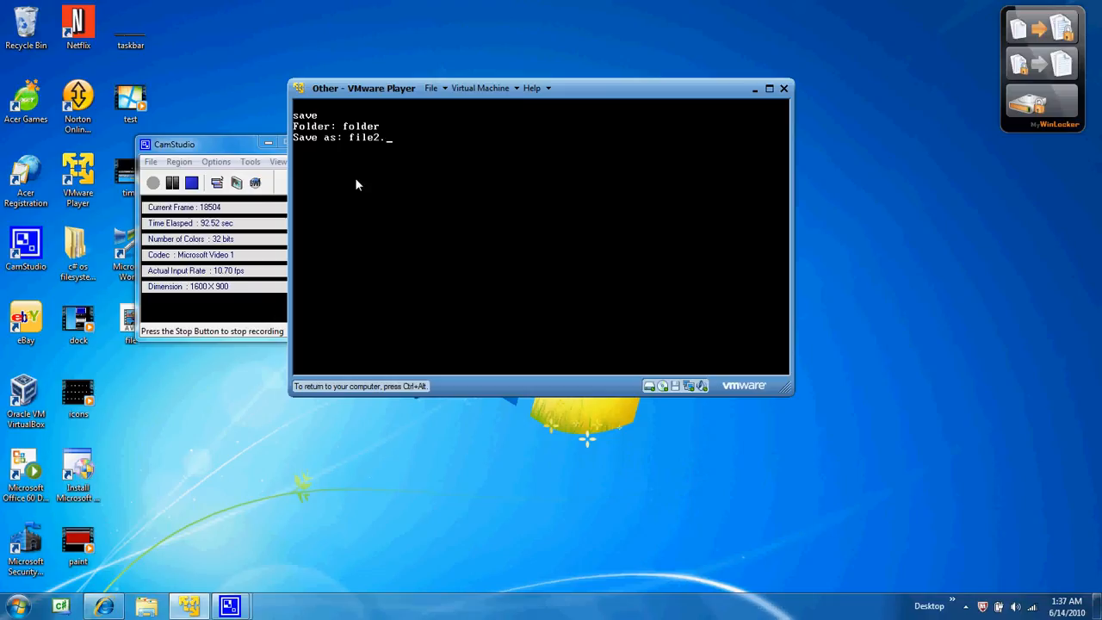
pyautogui.write('t')
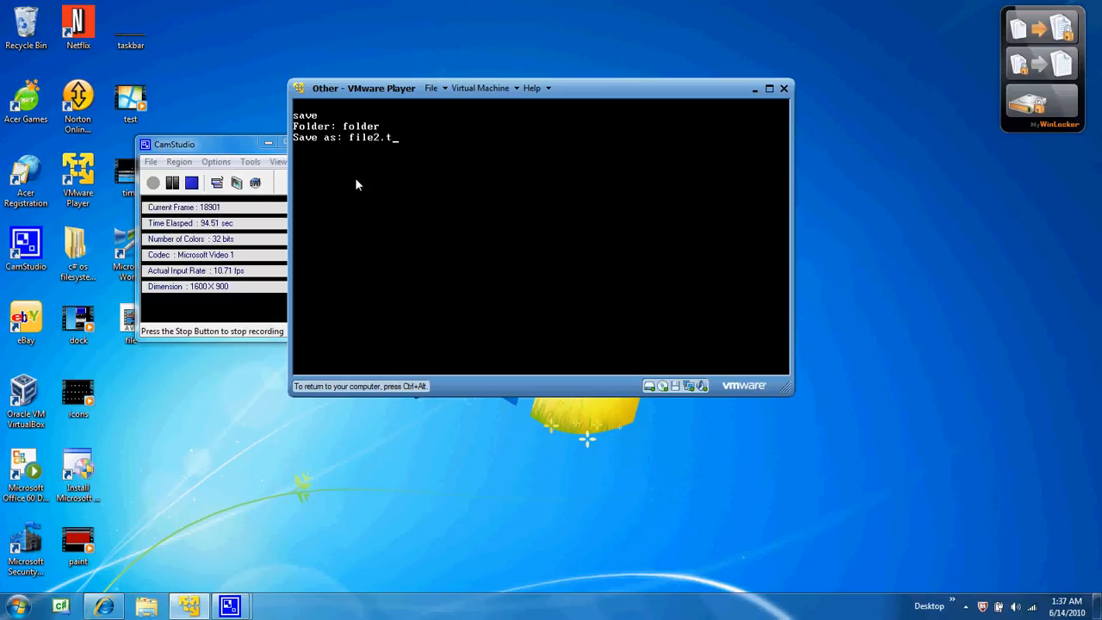
pyautogui.press('Return')
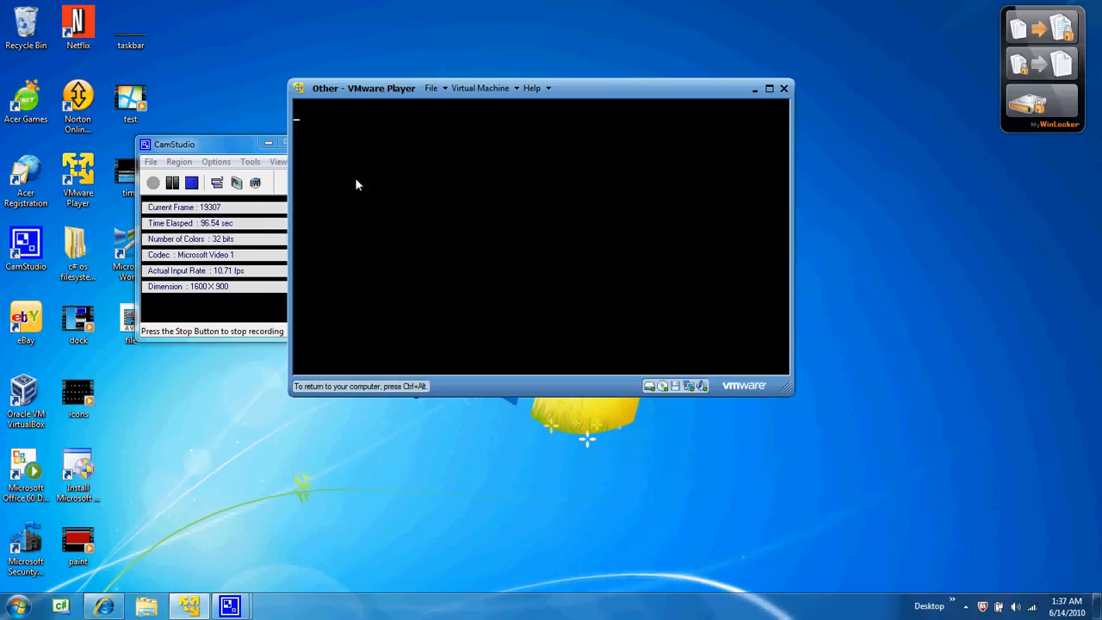
# View folder so both file1.txt and file2.txt appear as icons.
pyautogui.write('view')
pyautogui.write('folr')
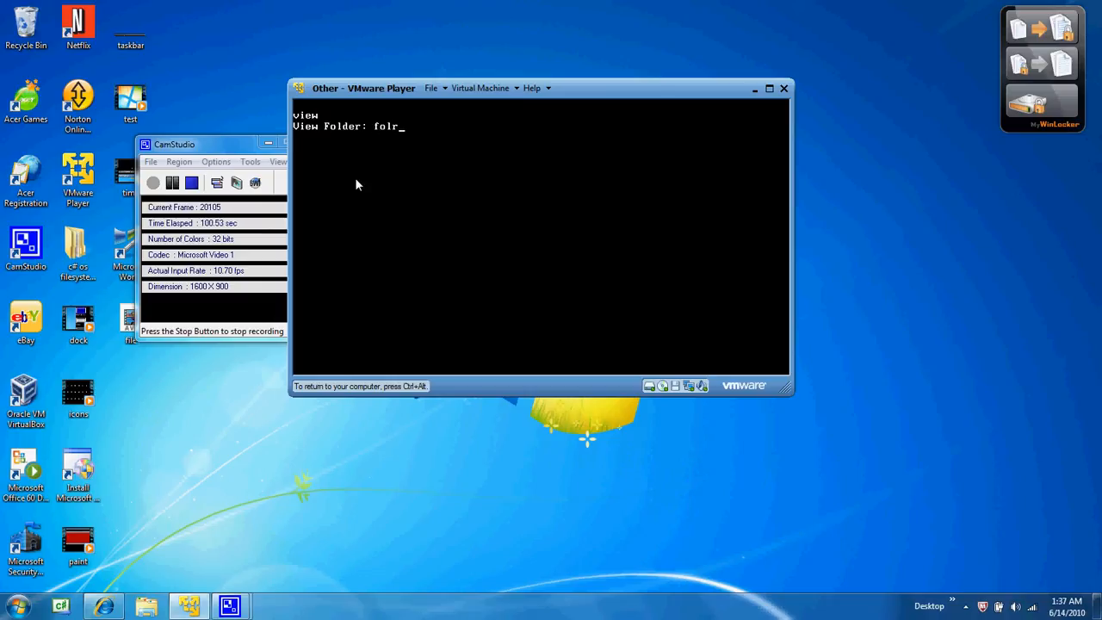
pyautogui.press('Return')
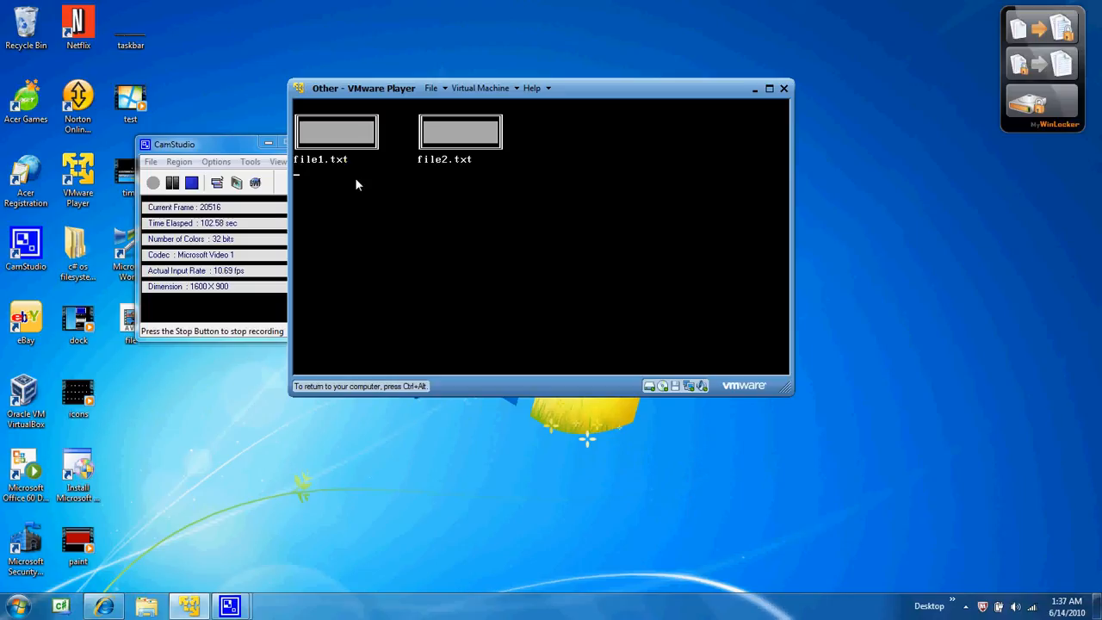